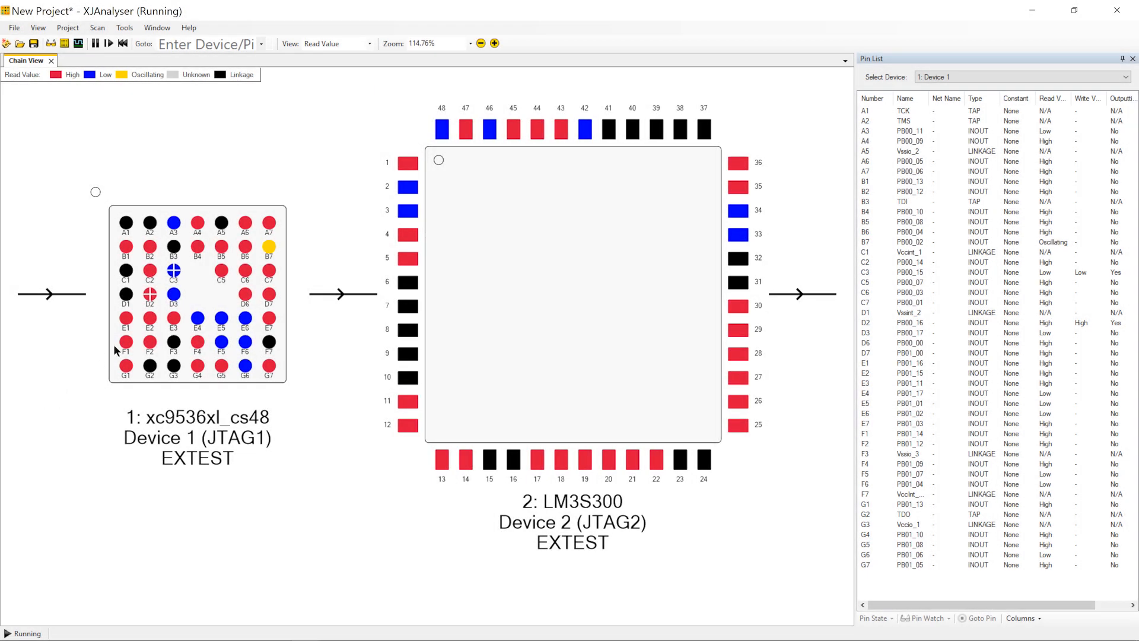
Set pin D2 of device 1 to Toggle Slow from its right-click output options.
{"action": "right_click", "coordinate": [150, 294]}
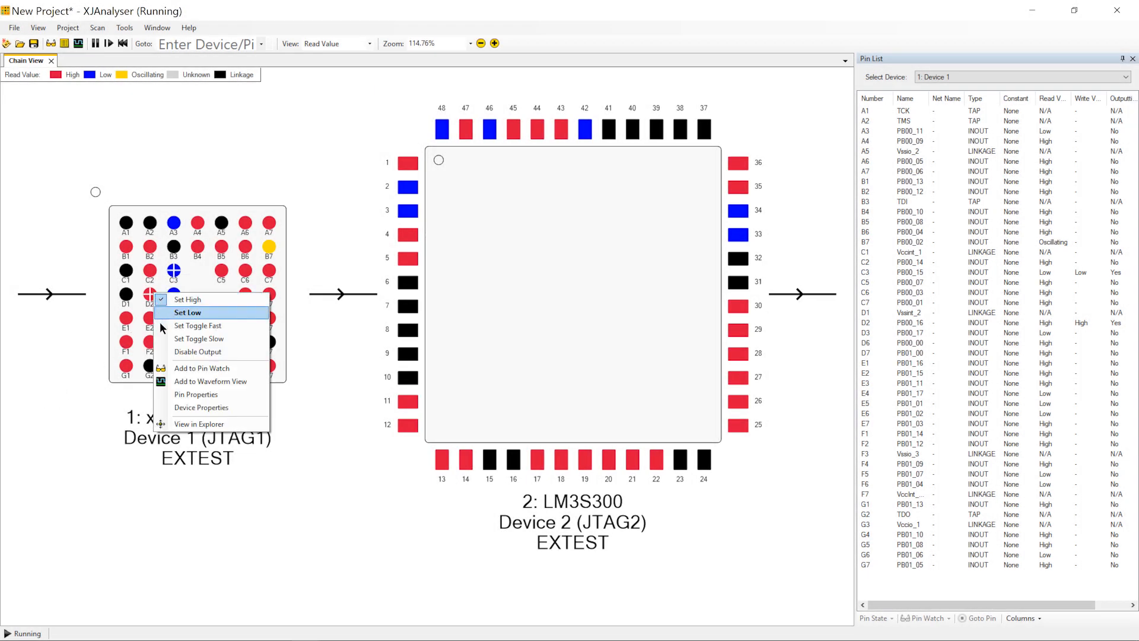
{"action": "mouse_move", "coordinate": [167, 338]}
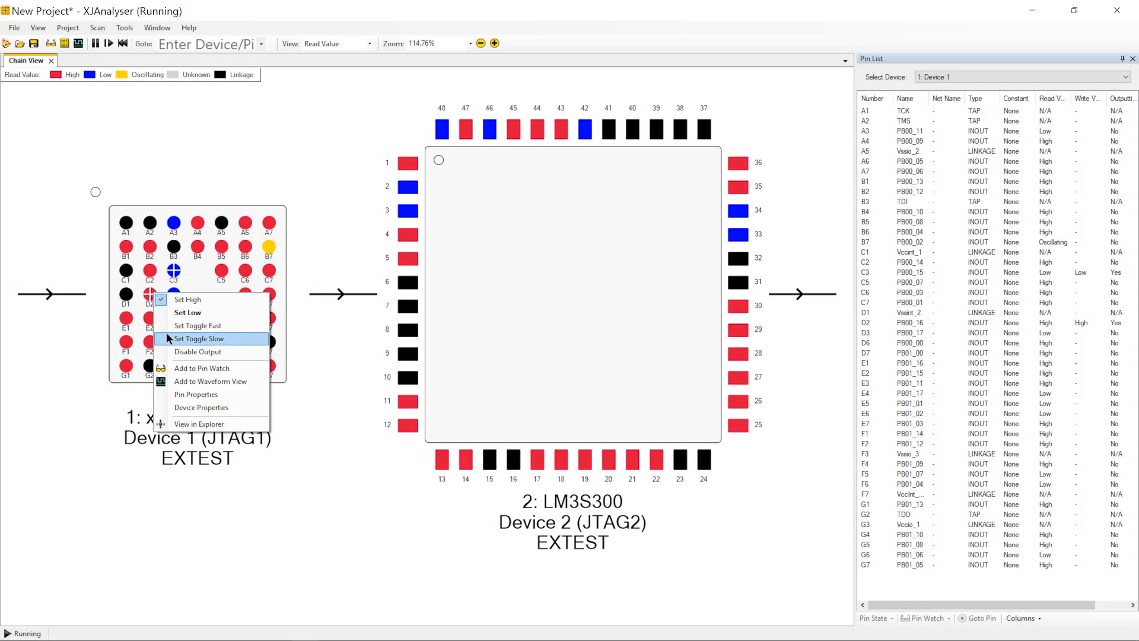
{"action": "left_click", "coordinate": [198, 338]}
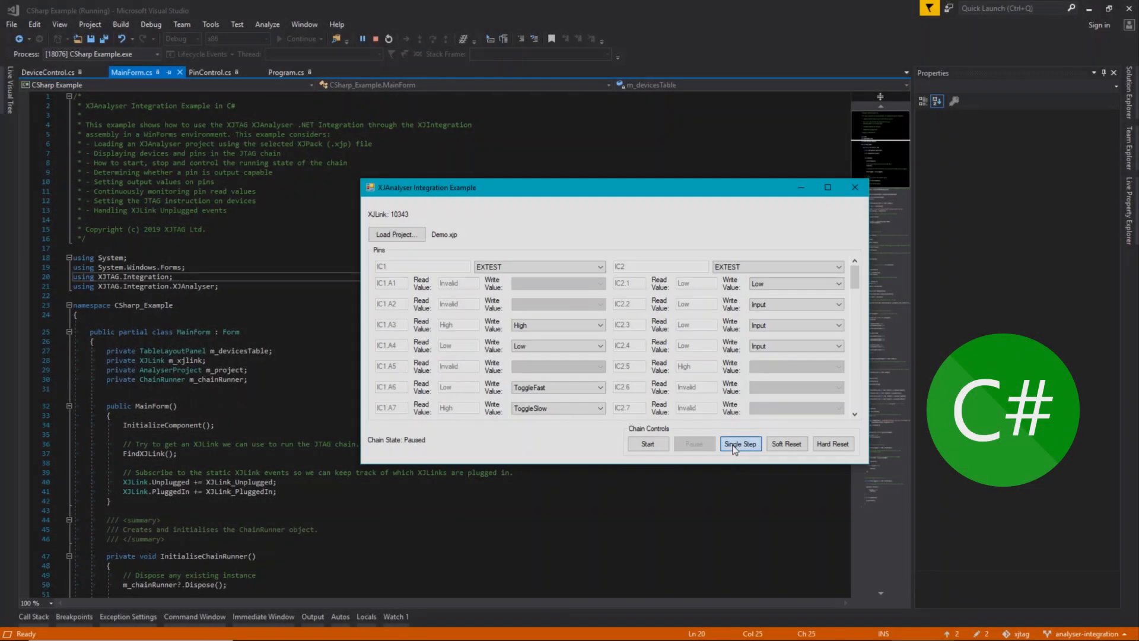
{"action": "mouse_move", "coordinate": [786, 443]}
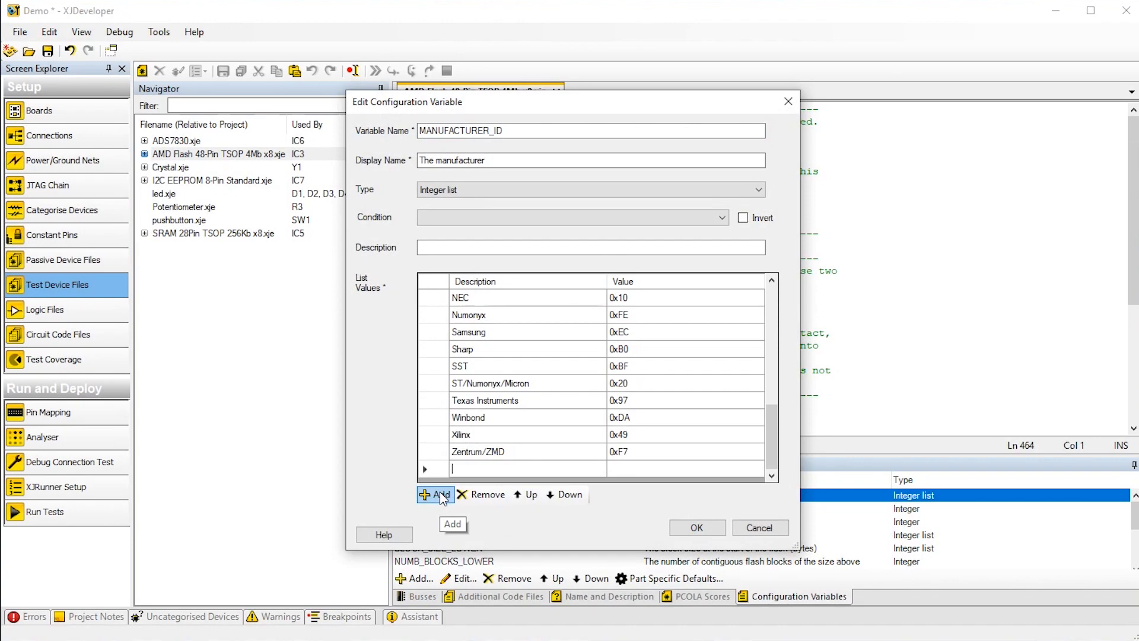
Enter 'MyNewM' in the MANUFACTURER_ID values and show the project's Test Device Files.
{"action": "type", "text": "MyNewM"}
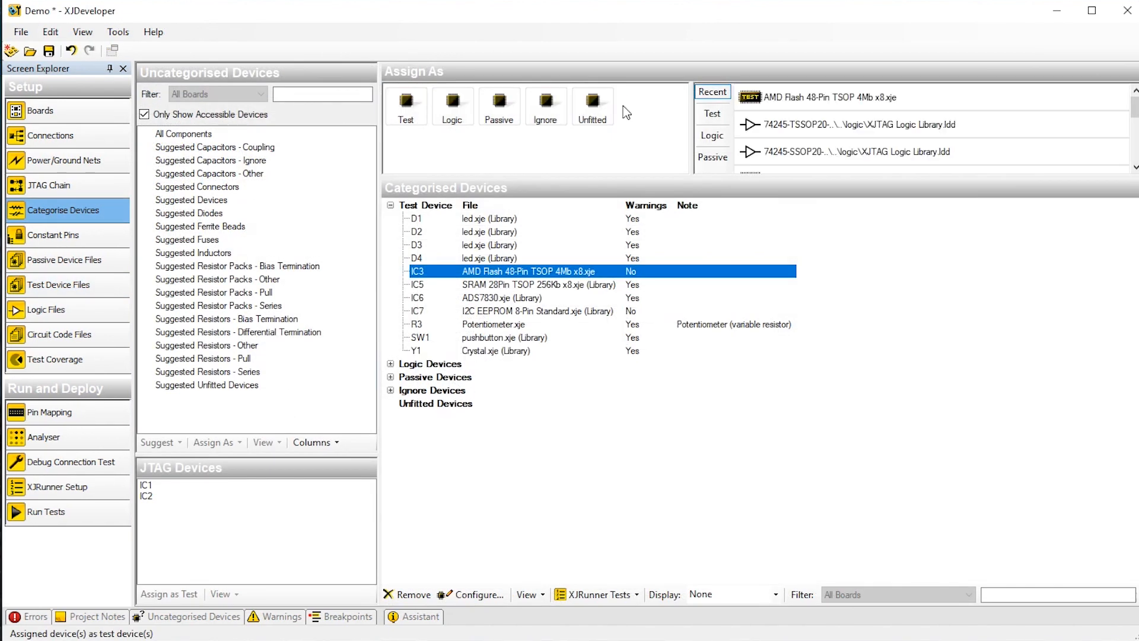
{"action": "left_click", "coordinate": [59, 283]}
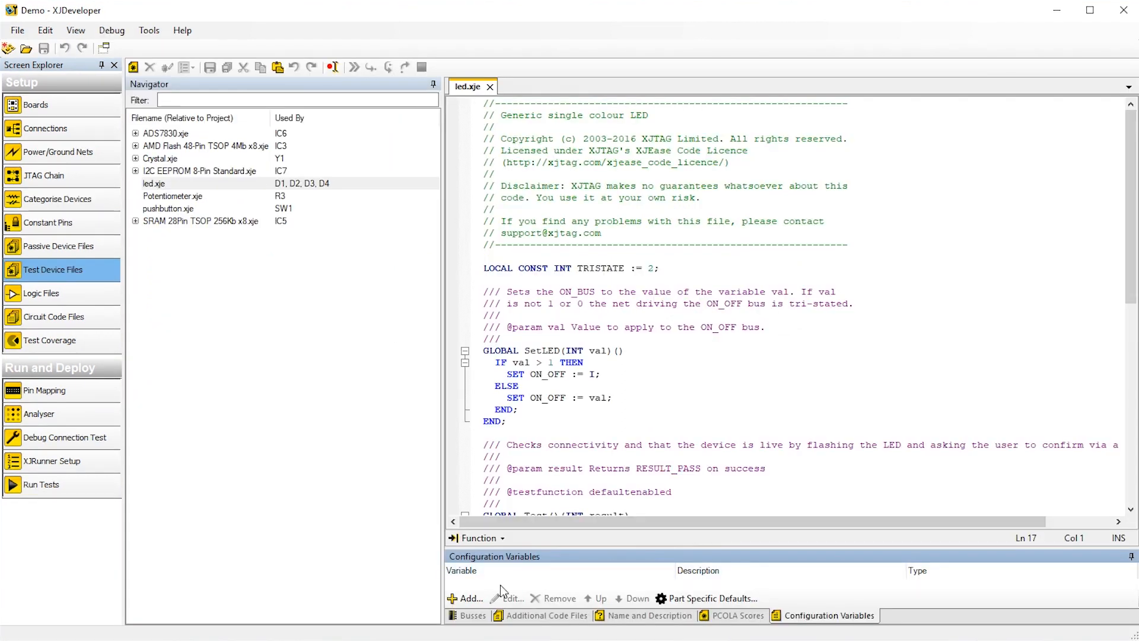
Add string variable LED_COLOUR ('Colour of LED') and confirm the Red, Yellow and Blue assignments for D1–D4.
{"action": "left_click", "coordinate": [468, 598]}
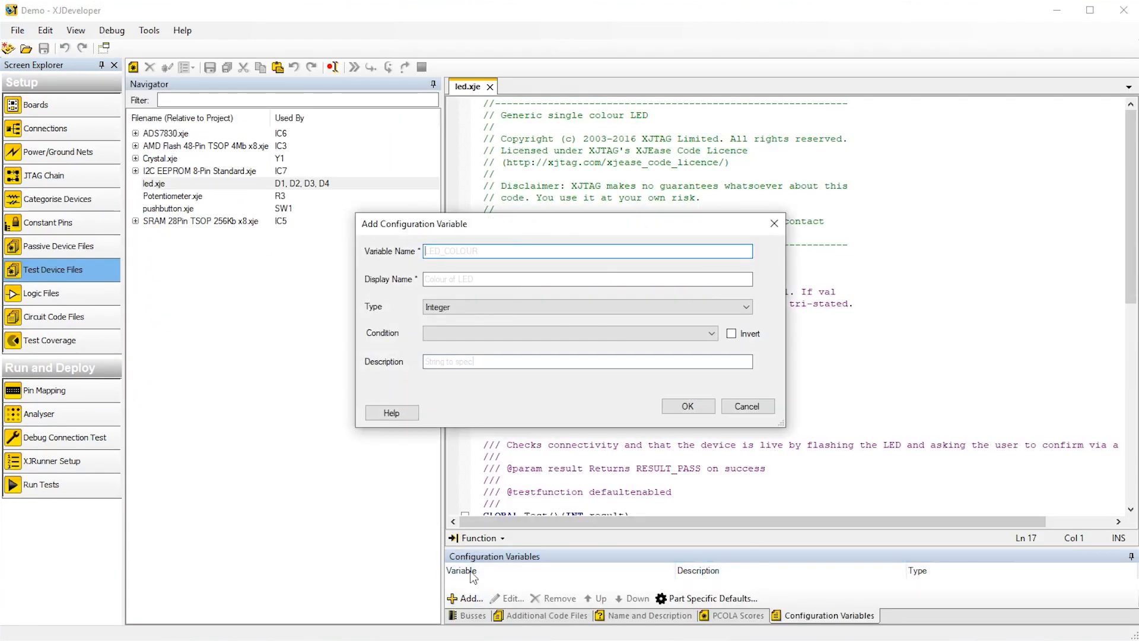
{"action": "type", "text": "String to specify the col"}
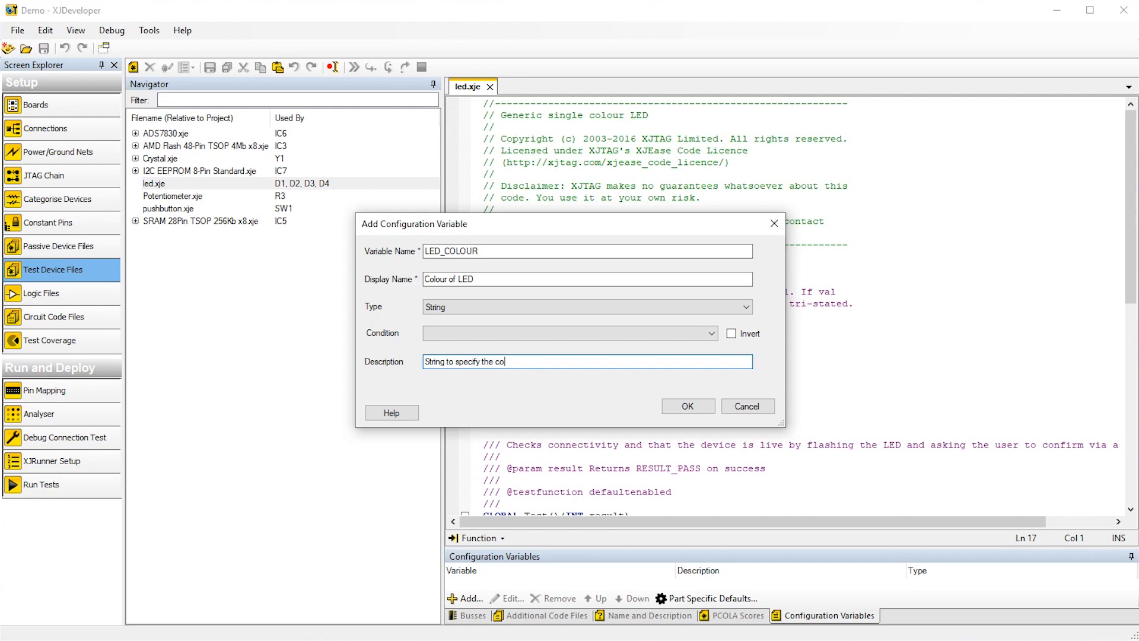
{"action": "type", "text": "lour of the"}
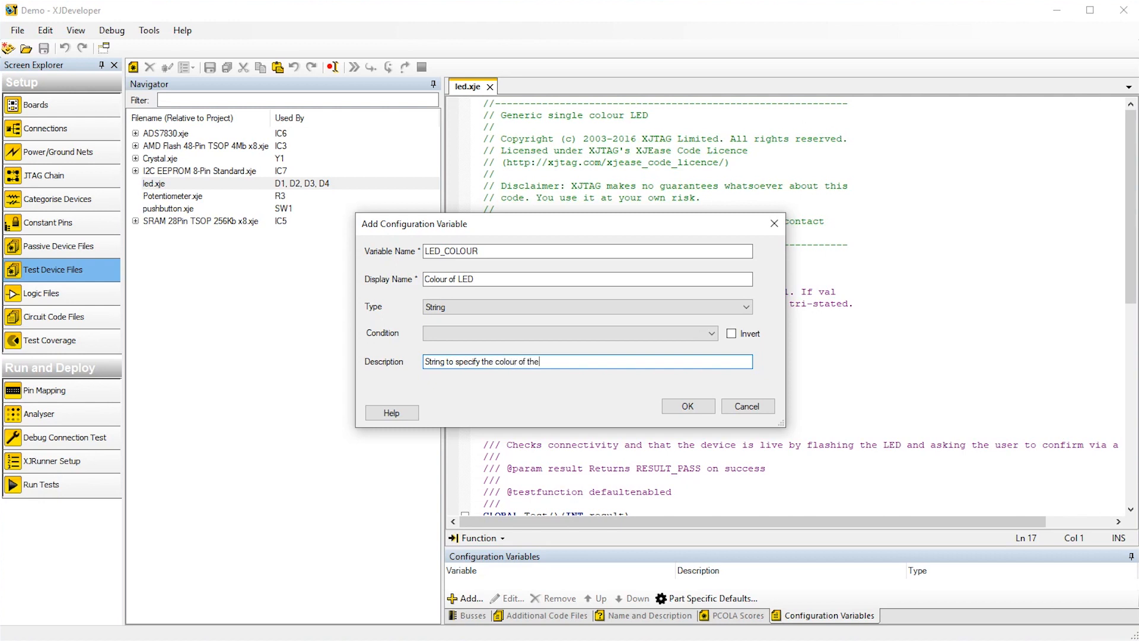
{"action": "left_click", "coordinate": [687, 406]}
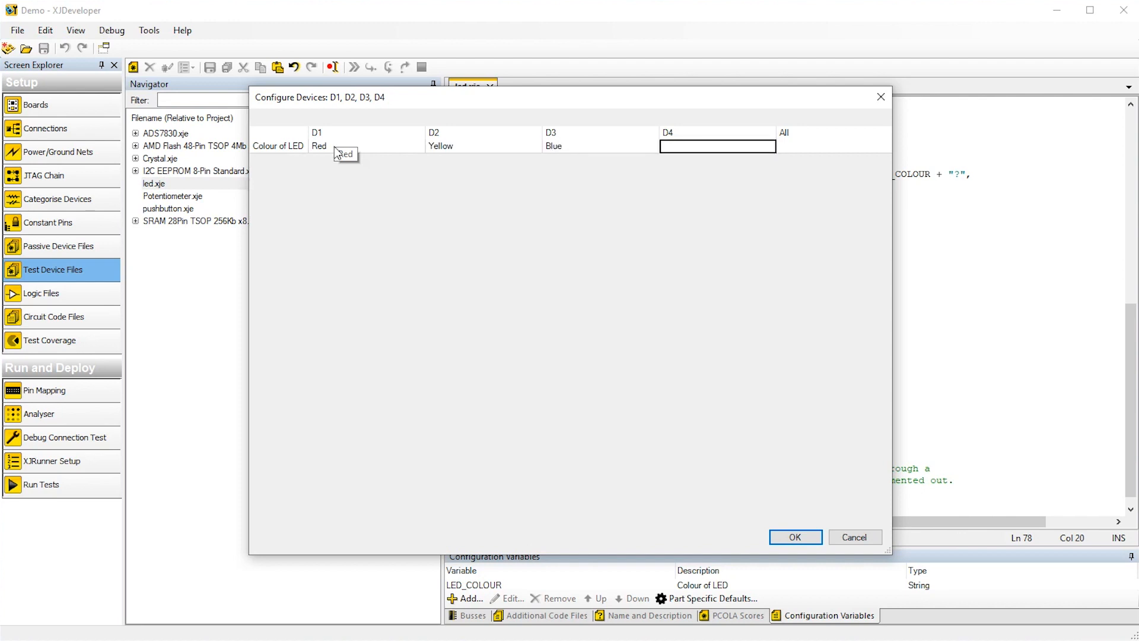
{"action": "left_click", "coordinate": [795, 536]}
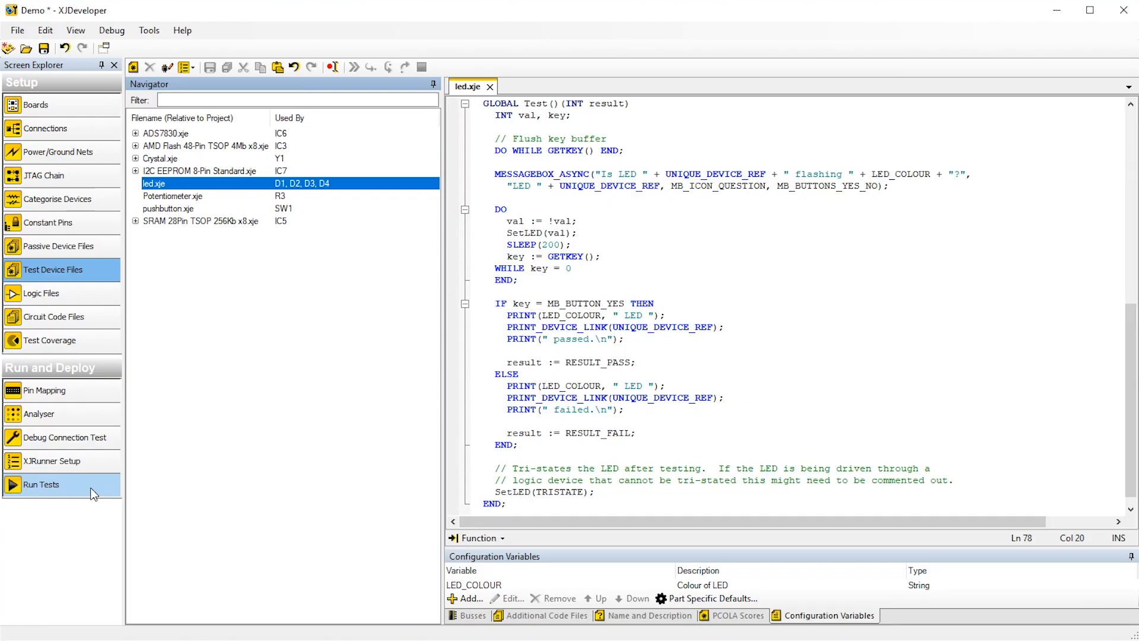
Run the tests and answer Yes for D1 Red, D2 Yellow, D3 Blue and D4 Green flashing.
{"action": "left_click", "coordinate": [42, 484]}
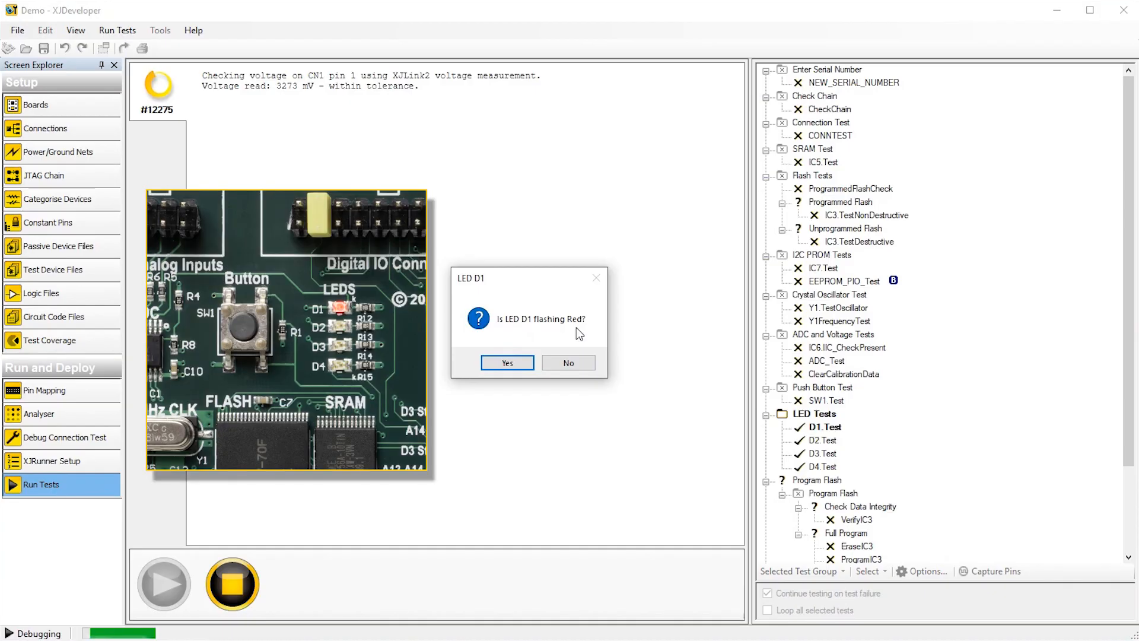
{"action": "left_click", "coordinate": [506, 364]}
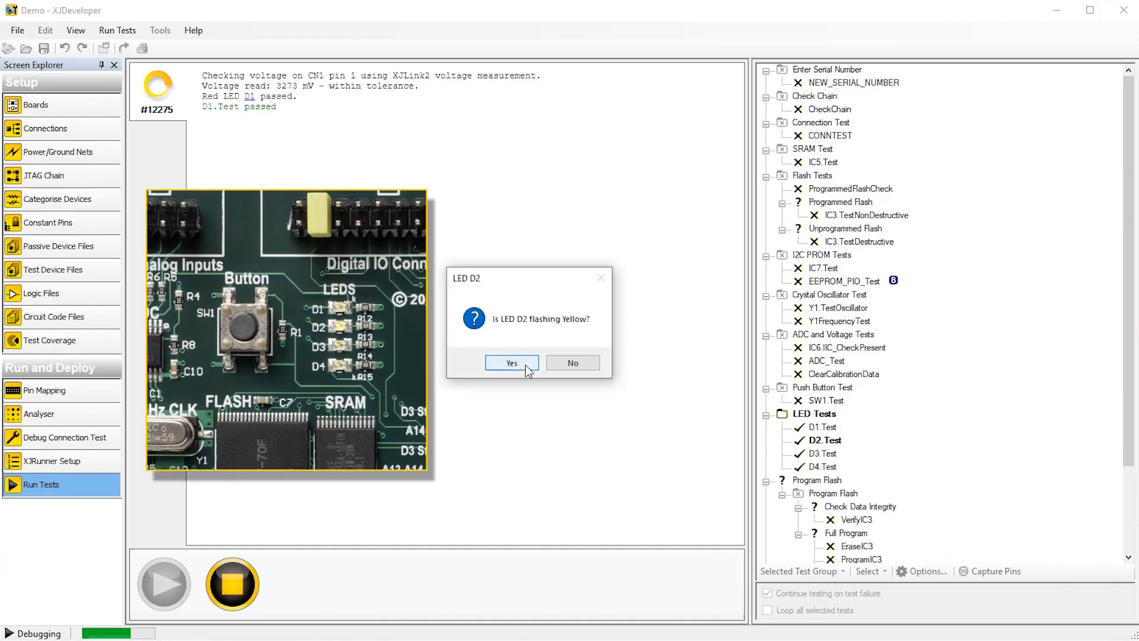
{"action": "left_click", "coordinate": [510, 363]}
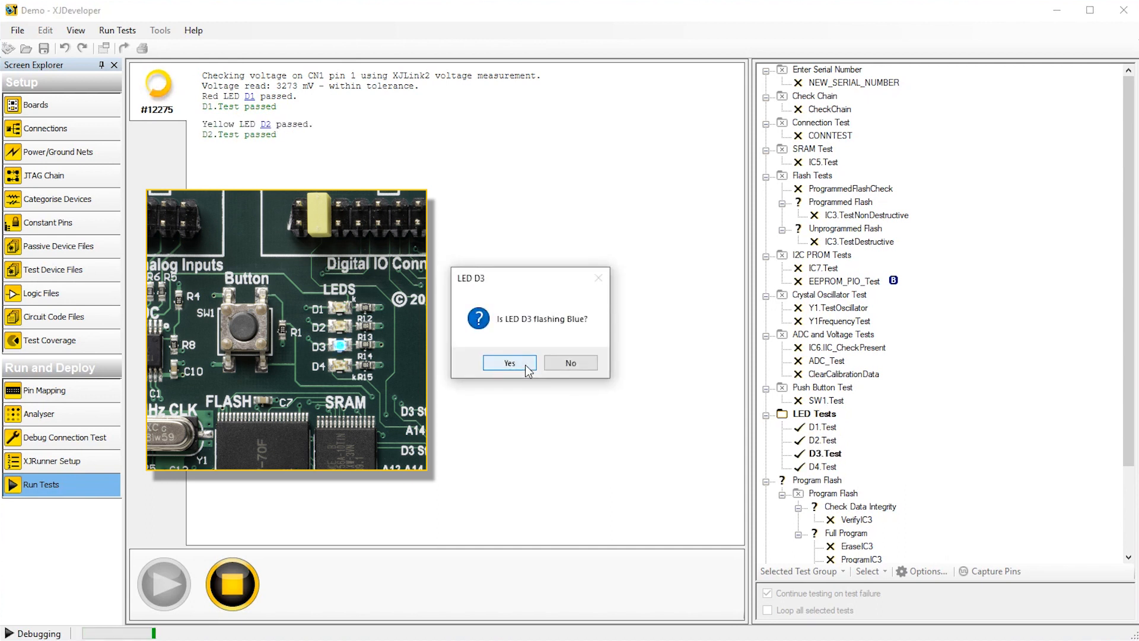
{"action": "left_click", "coordinate": [509, 363]}
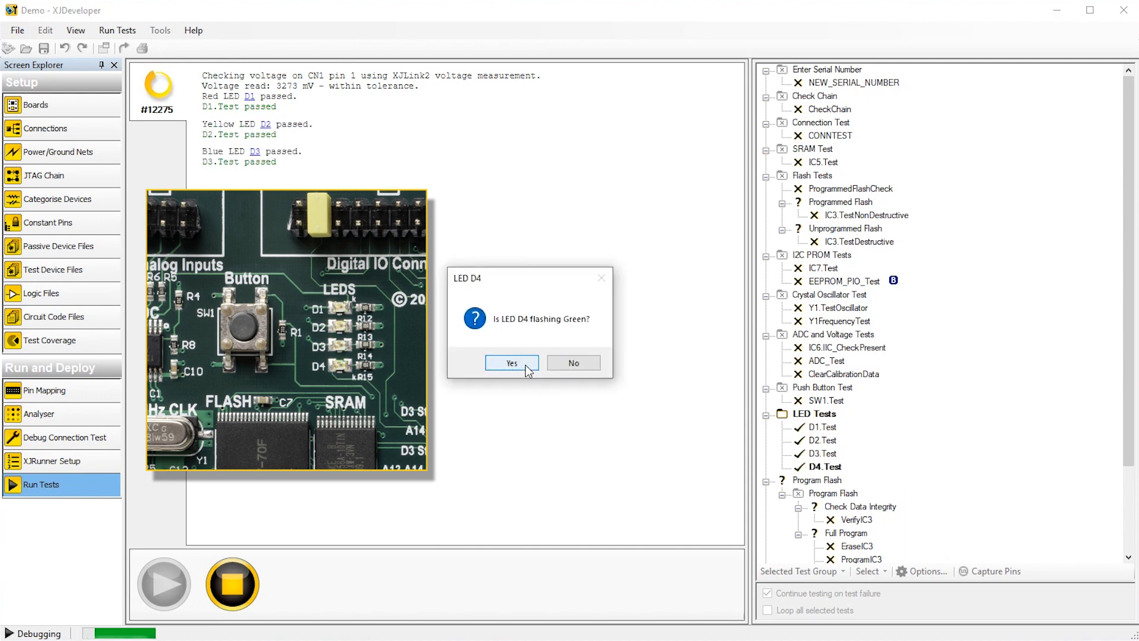
{"action": "left_click", "coordinate": [510, 363]}
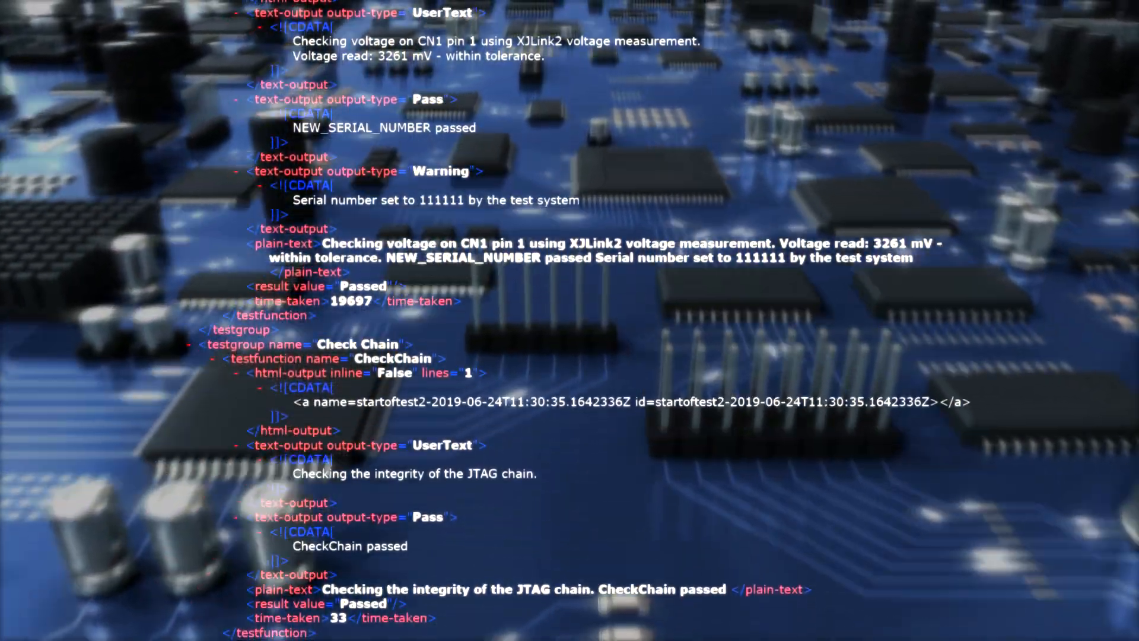
{"action": "scroll", "scroll_direction": "down", "scroll_amount": 3}
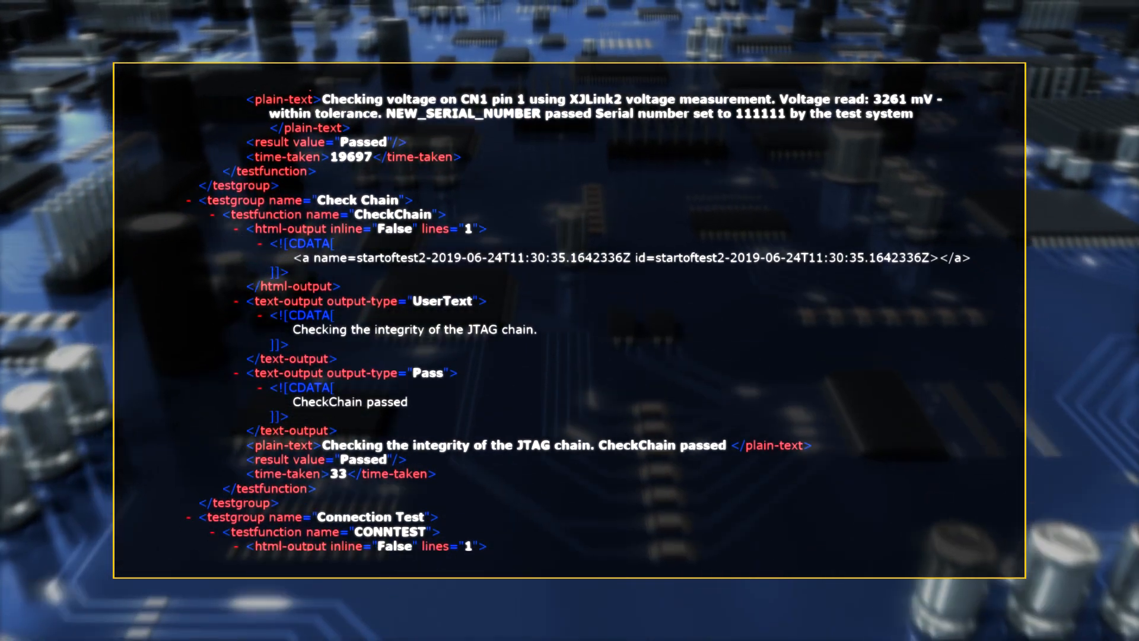
{"action": "scroll", "scroll_direction": "down", "scroll_amount": 3}
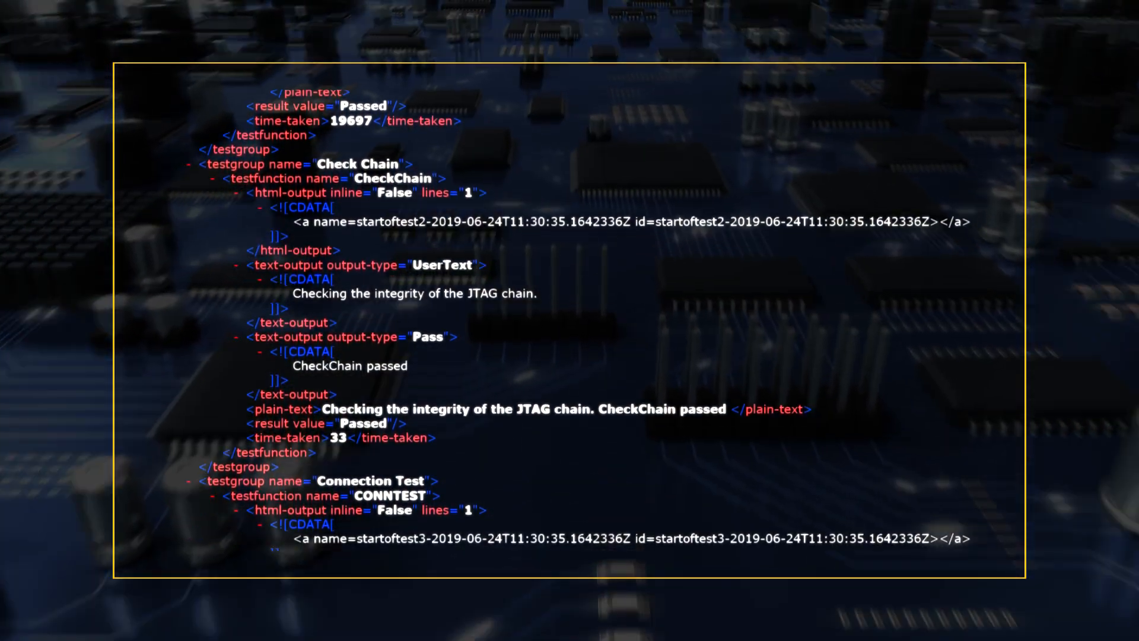